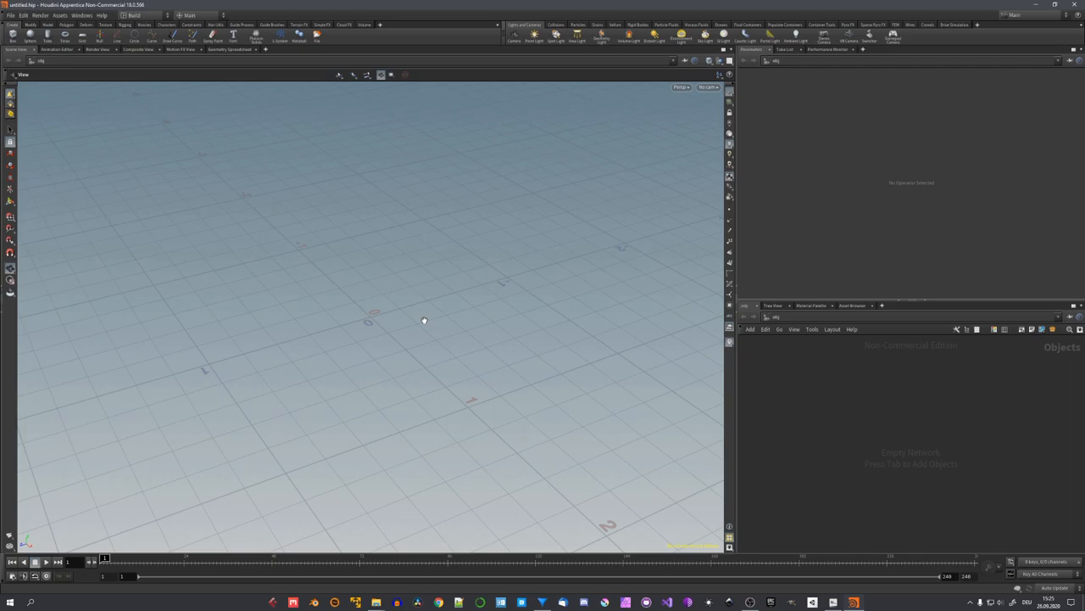
pyautogui.moveTo(317, 159)
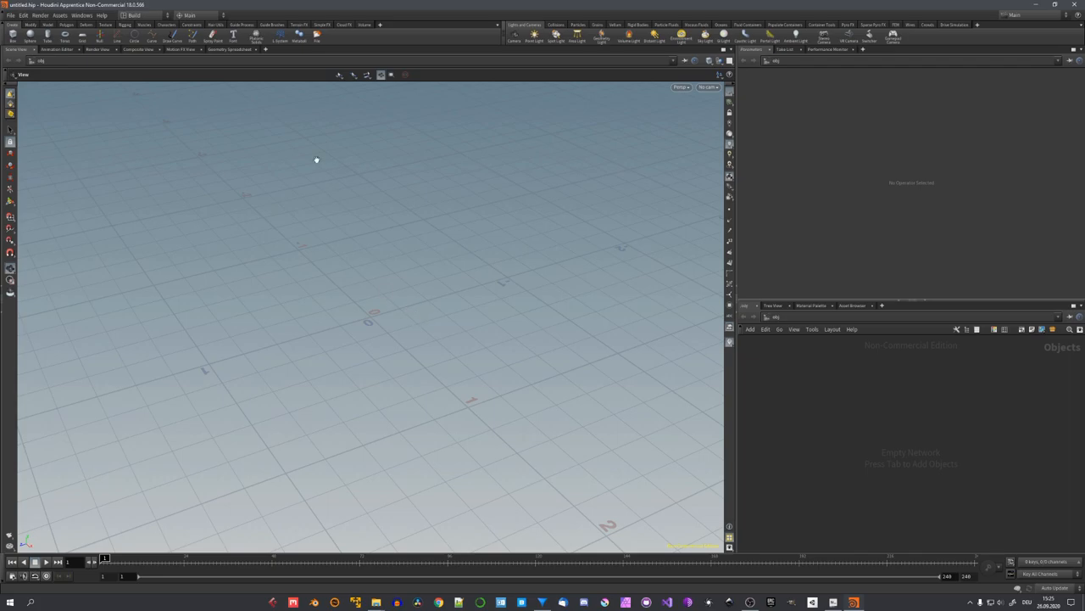
pyautogui.moveTo(113, 112)
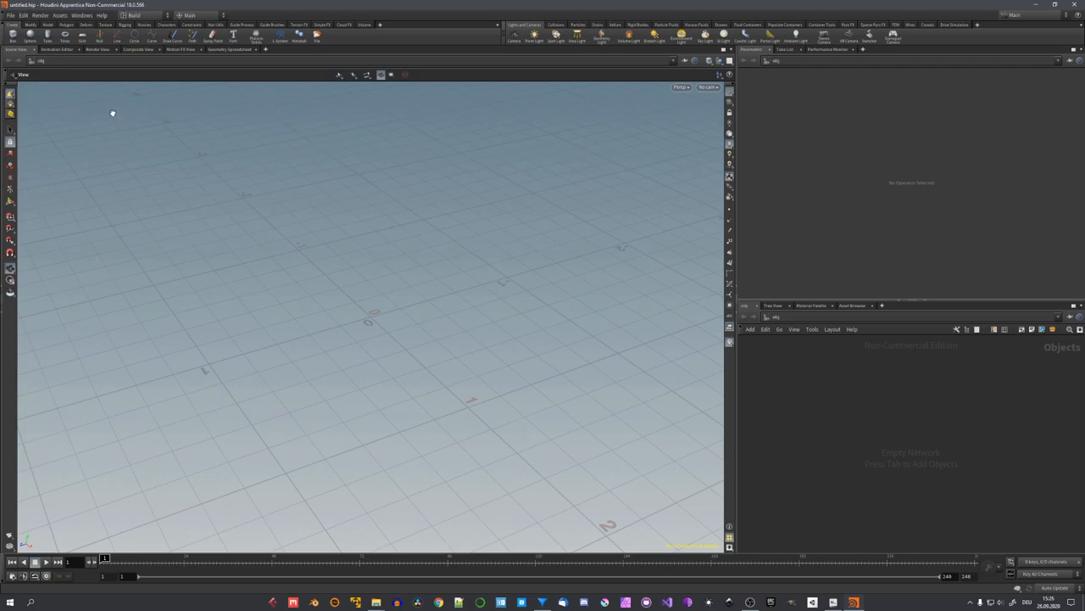
pyautogui.moveTo(65, 37)
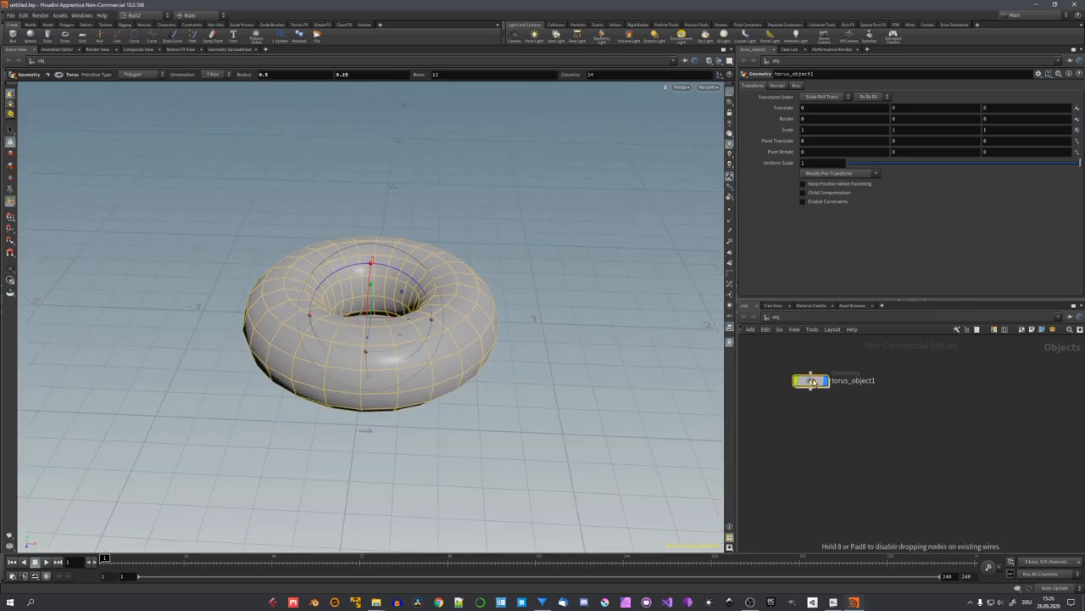
# Dive inside torus_object1 to reach the torus geometry network.
pyautogui.doubleClick(810, 380)
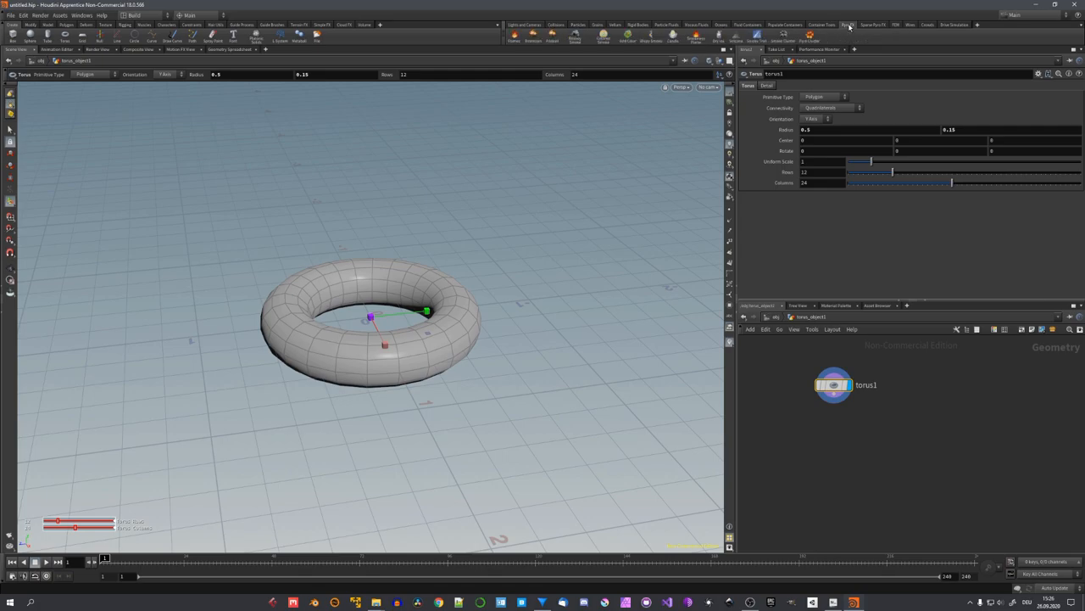
pyautogui.moveTo(515, 36)
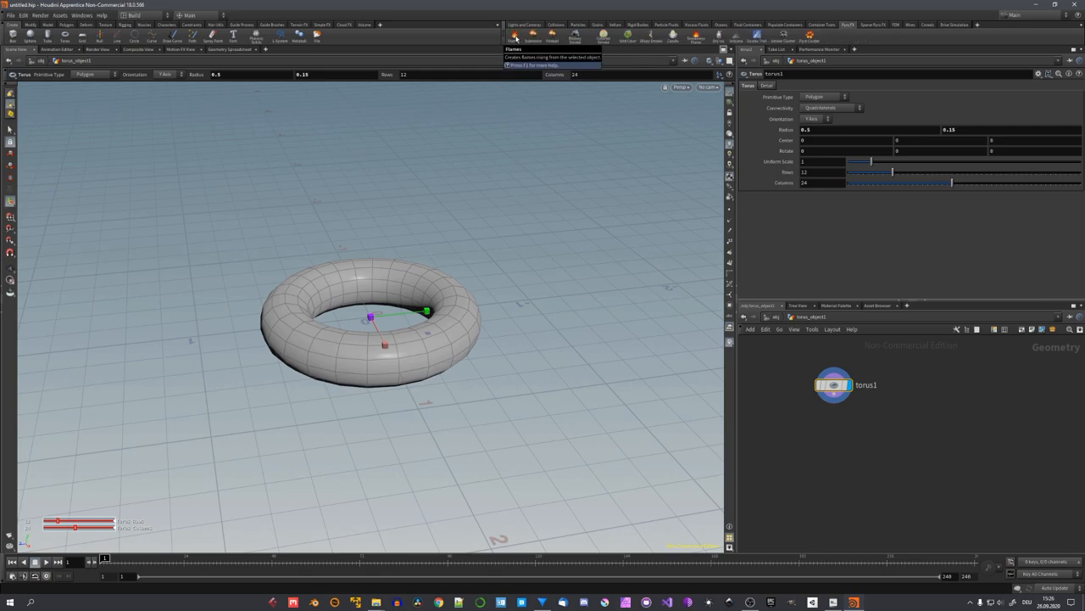
# Apply the Pyro FX Flames preset so the torus becomes a burning fire source.
pyautogui.click(514, 34)
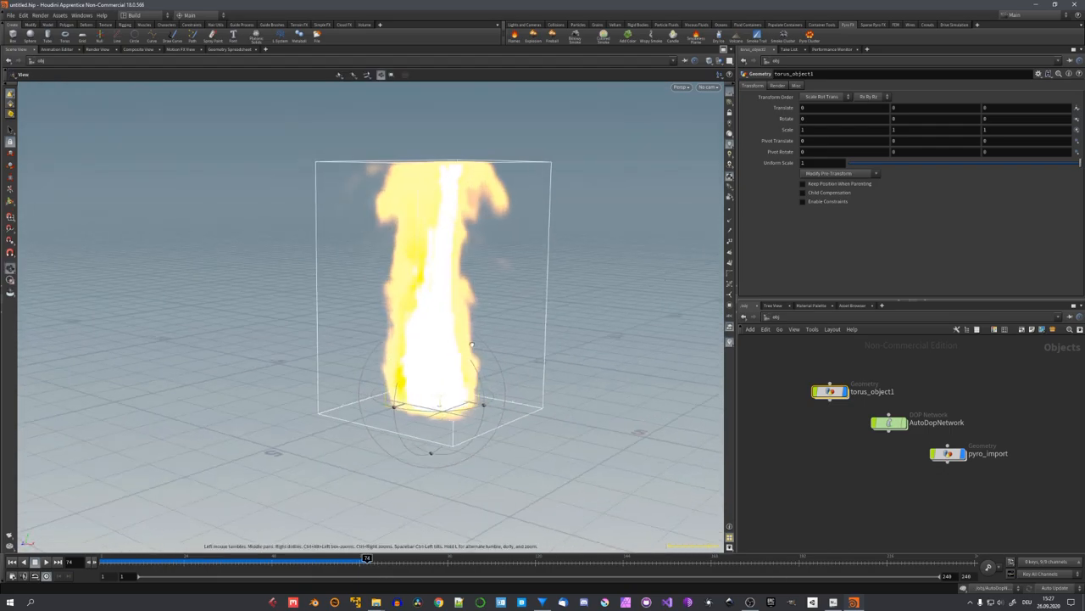
# Enter AutoDopNetwork and add a Gas Vortex Confinement node to the pyro sim.
pyautogui.click(878, 422)
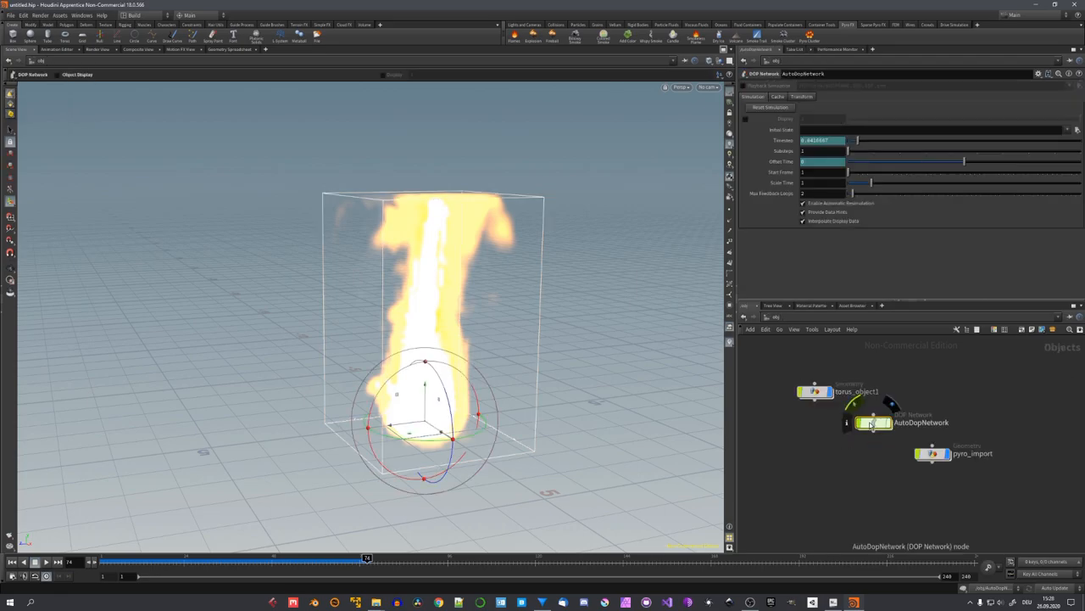
pyautogui.doubleClick(869, 422)
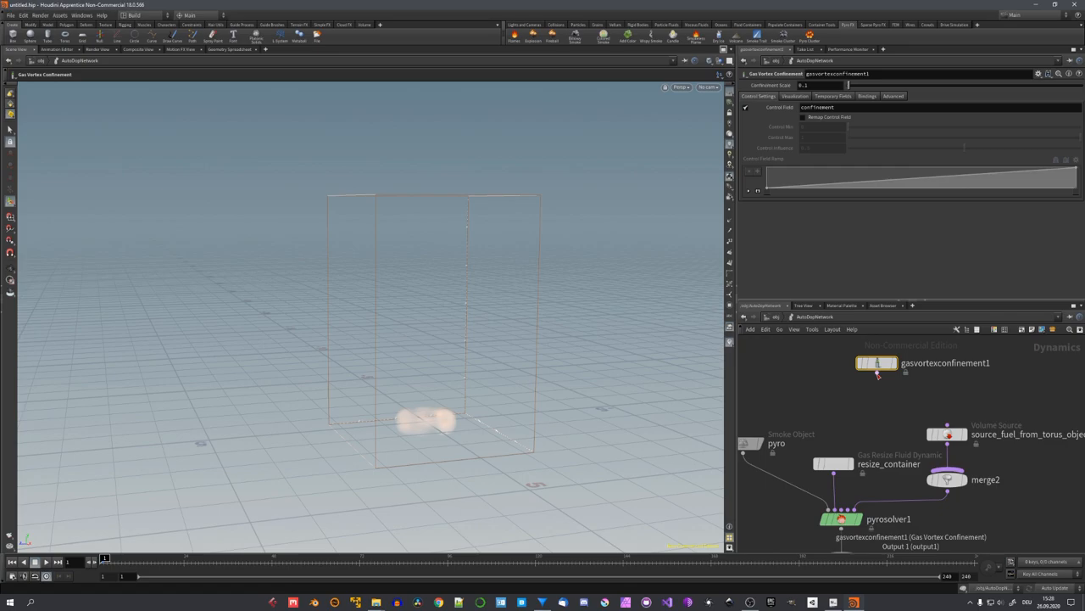
pyautogui.scroll(-3)
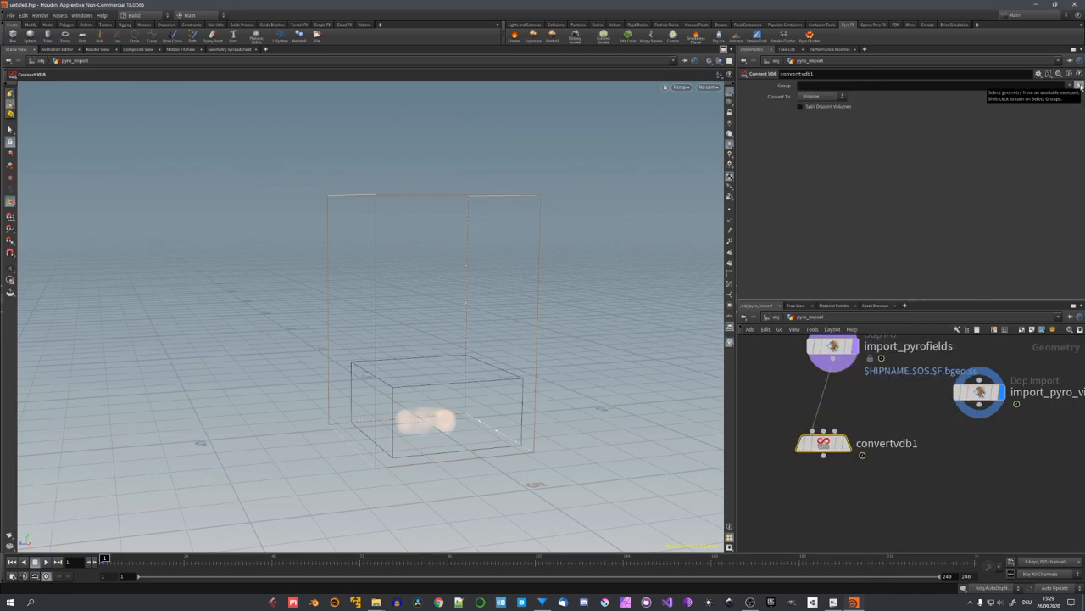
# Set the Convert VDB group to density, fuel, heat, temperature and Convert To VDB.
pyautogui.click(1077, 86)
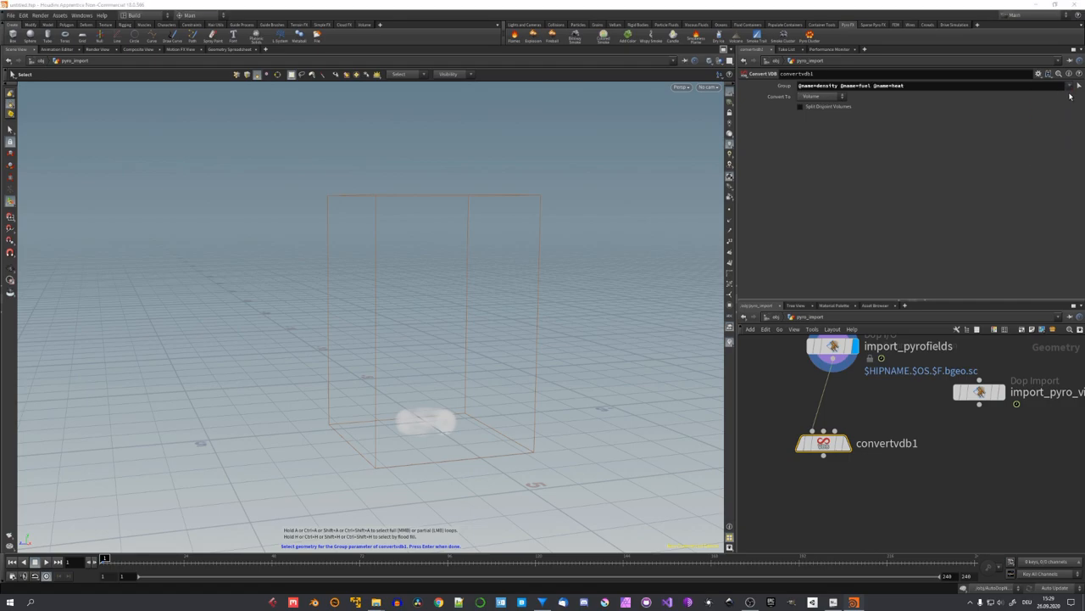
pyautogui.write('@name=temperature')
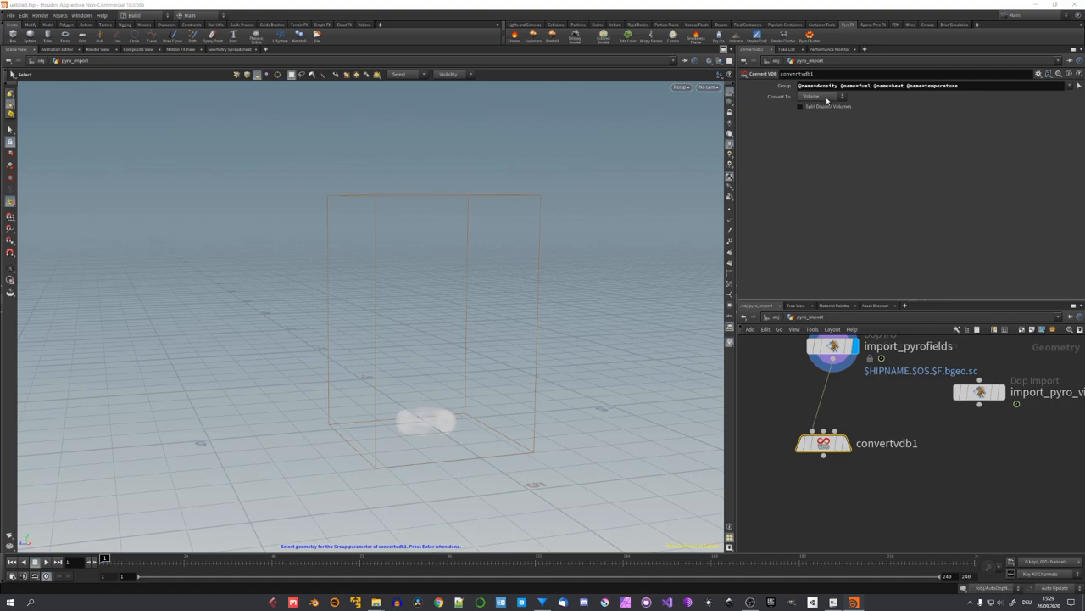
pyautogui.click(818, 96)
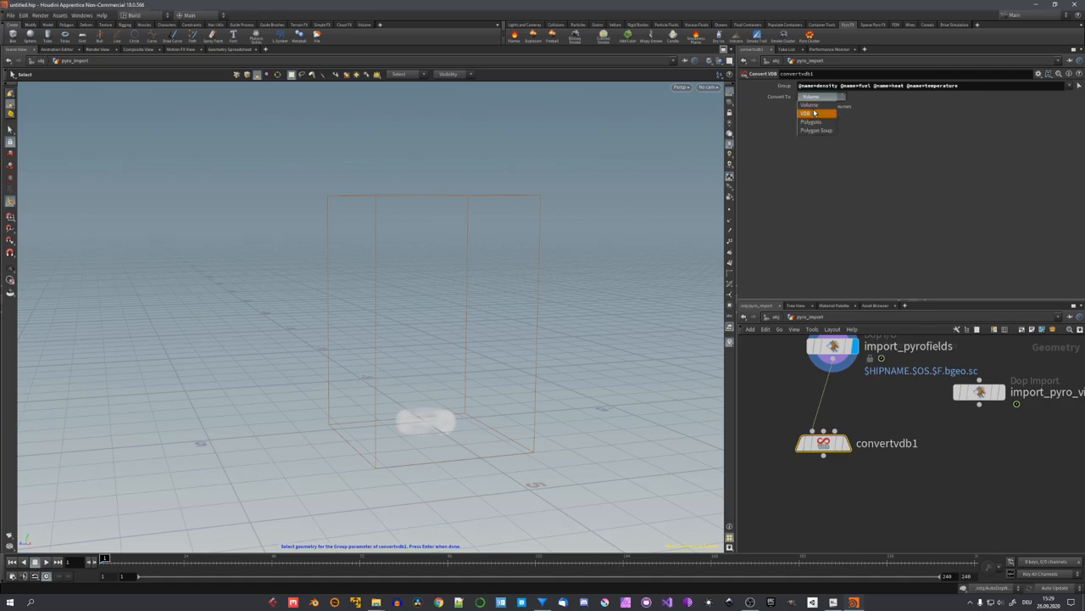
pyautogui.click(806, 113)
pyautogui.write('file')
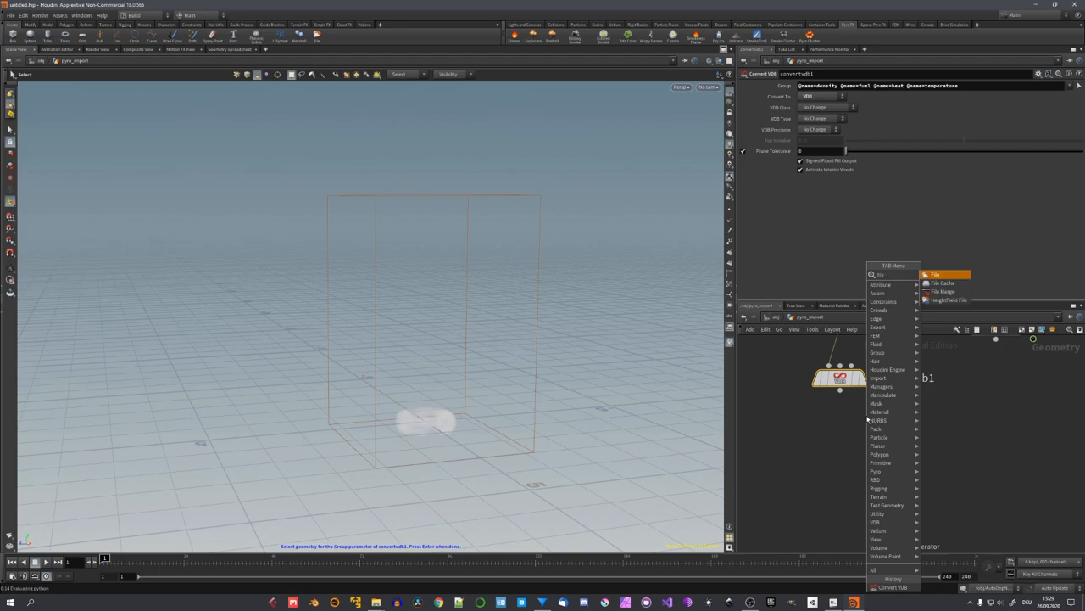
# Add a File Cache after convertvdb1 writing E:/Bakes/tut/pyro_cache_$F4.vdb.
pyautogui.click(943, 275)
pyautogui.write('pyro_cache_$F4')
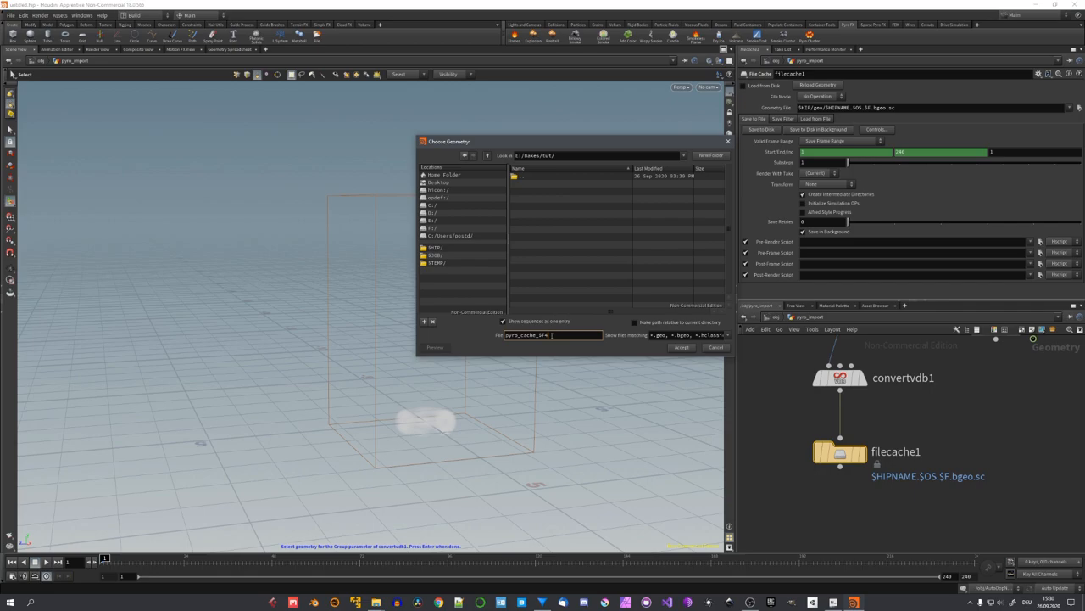
pyautogui.click(680, 348)
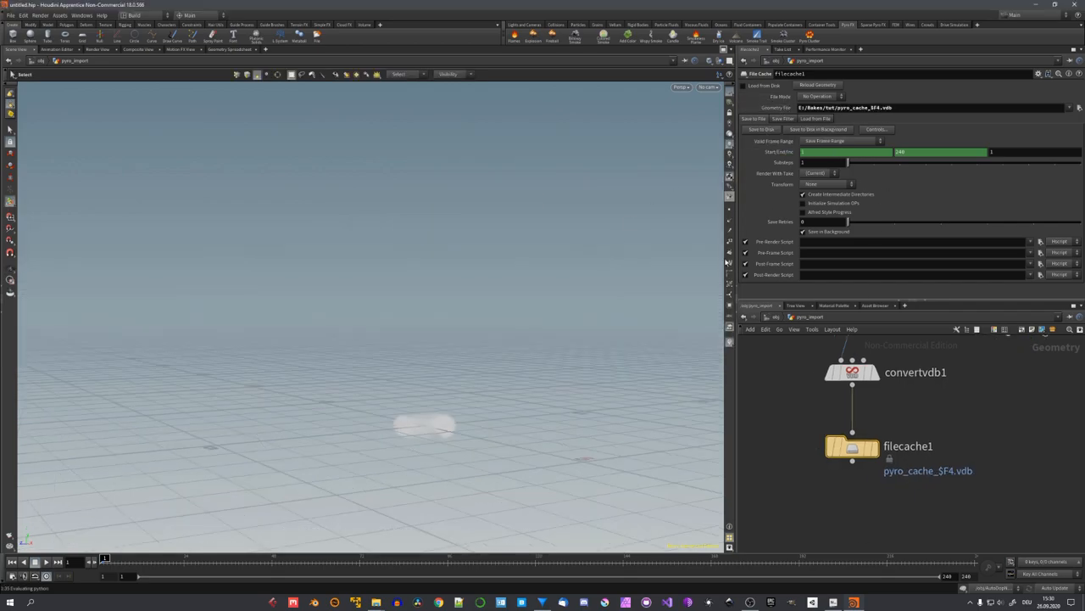
# Select the pyro Smoke Object inside AutoDopNetwork to show its parameters.
pyautogui.click(852, 371)
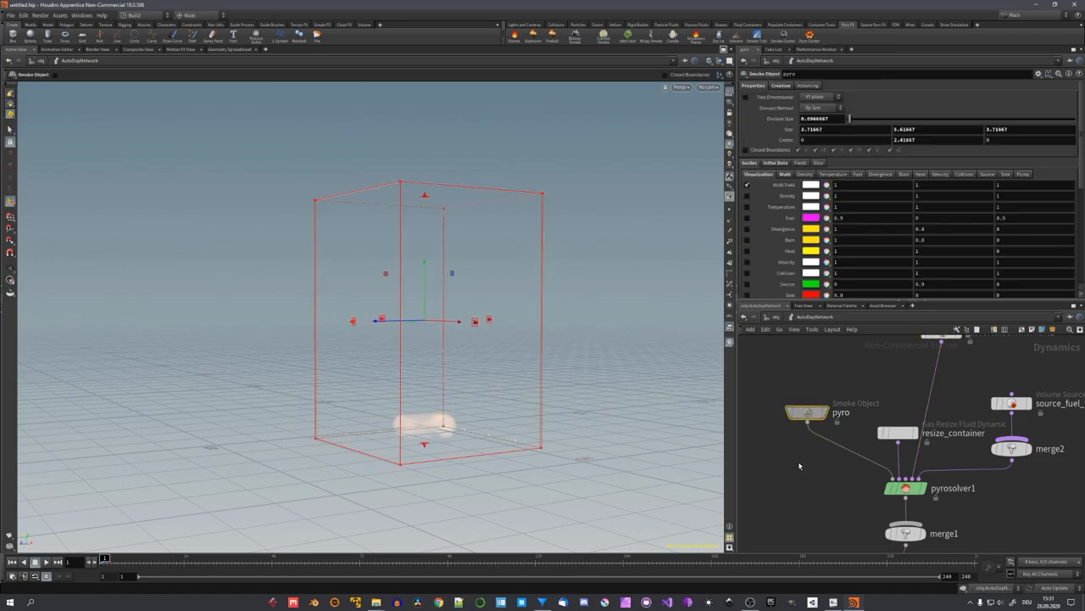
pyautogui.click(805, 414)
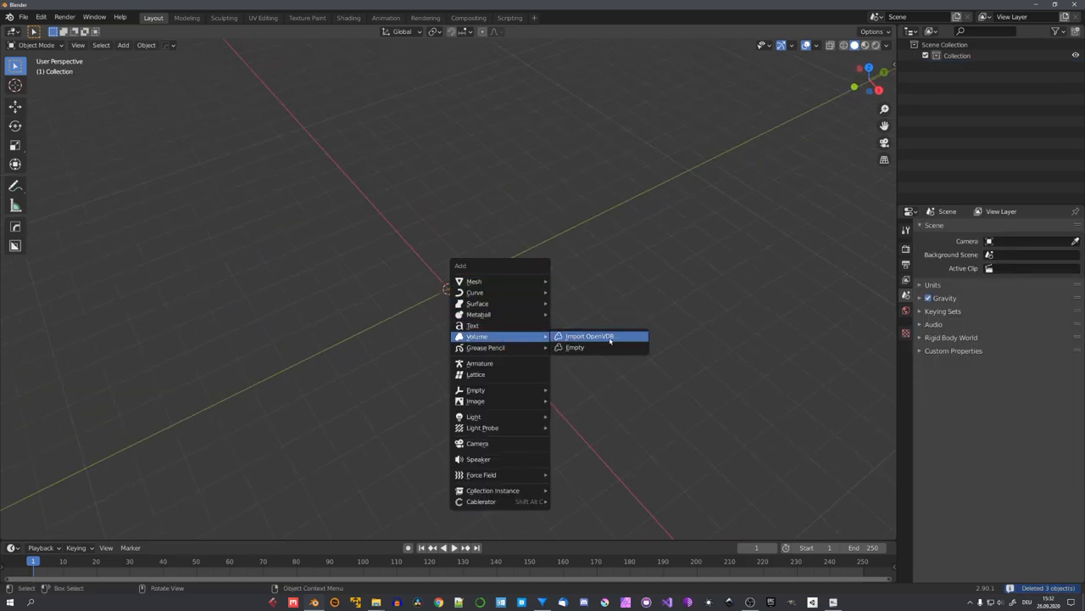
# Import the cach_ OpenVDB sequence as a volume and set the end frame to 95.
pyautogui.click(589, 335)
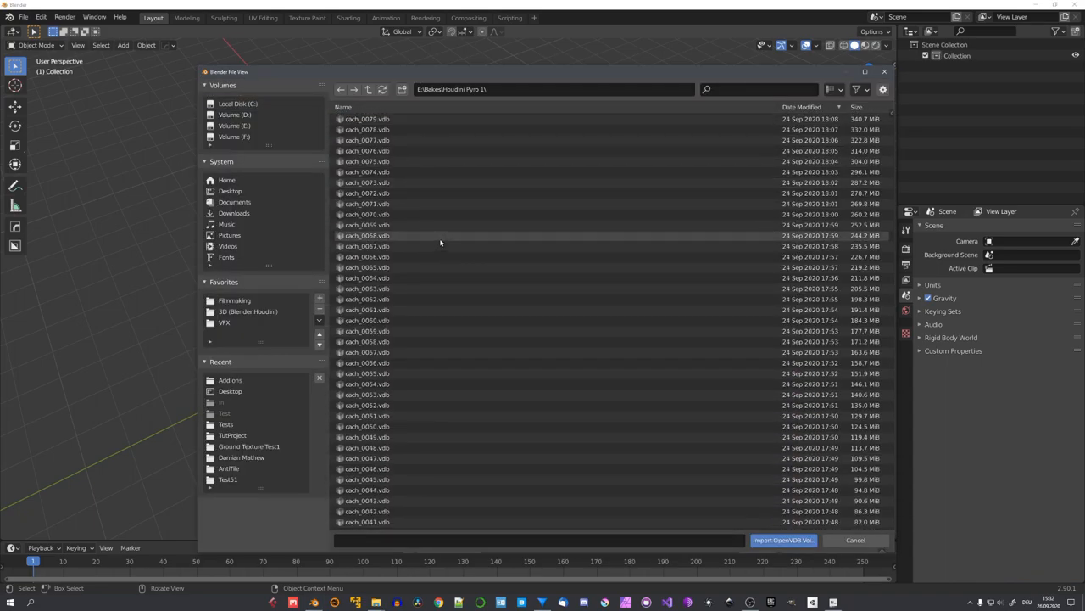
pyautogui.click(783, 541)
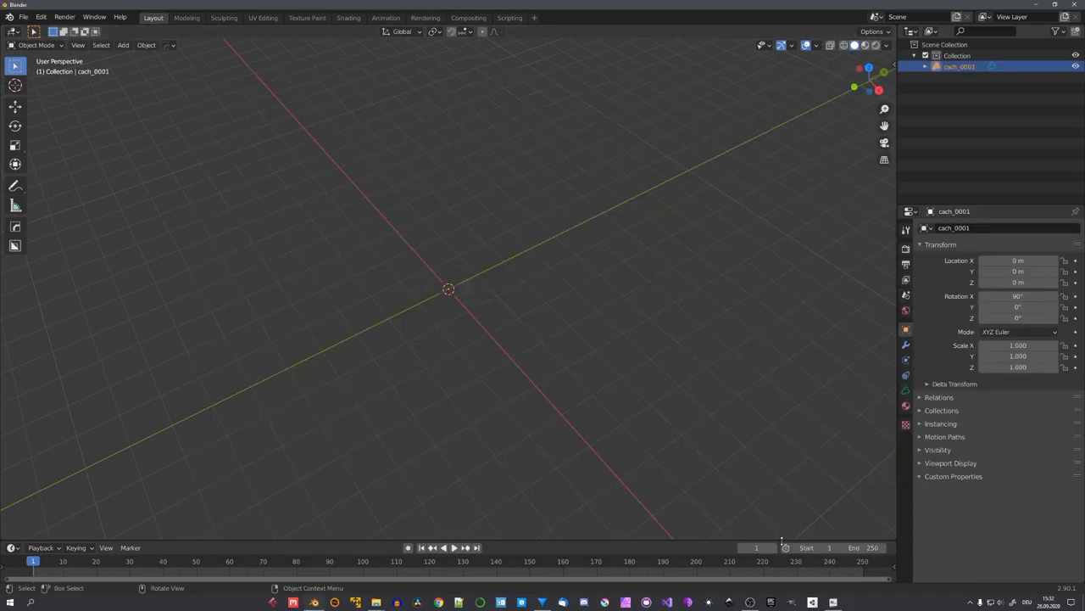
pyautogui.click(448, 547)
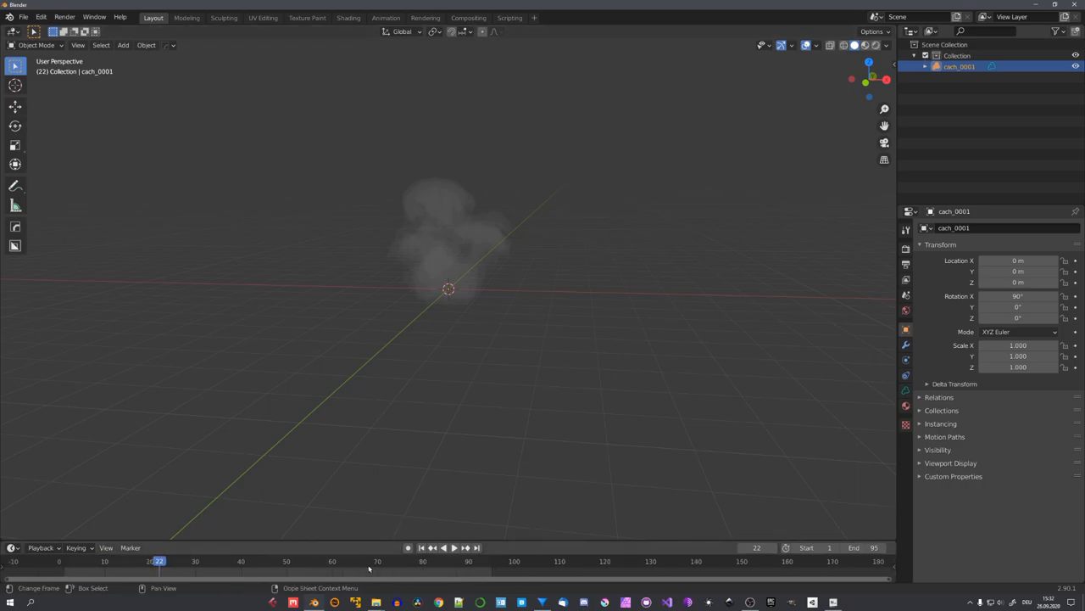
# Switch Cycles rendering to GPU and save the blend file.
pyautogui.click(1030, 255)
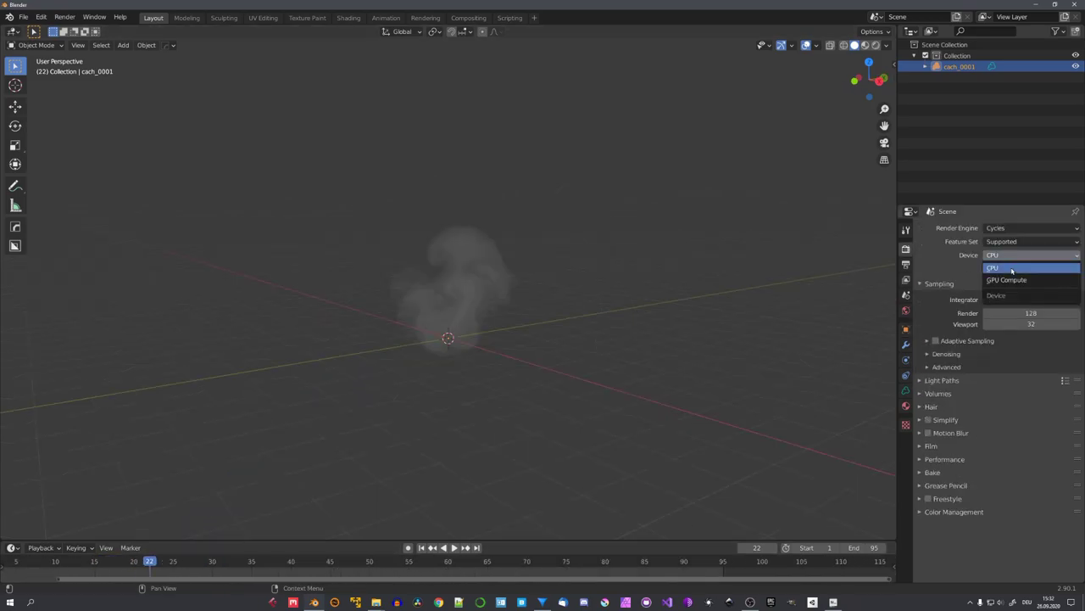
pyautogui.click(1006, 280)
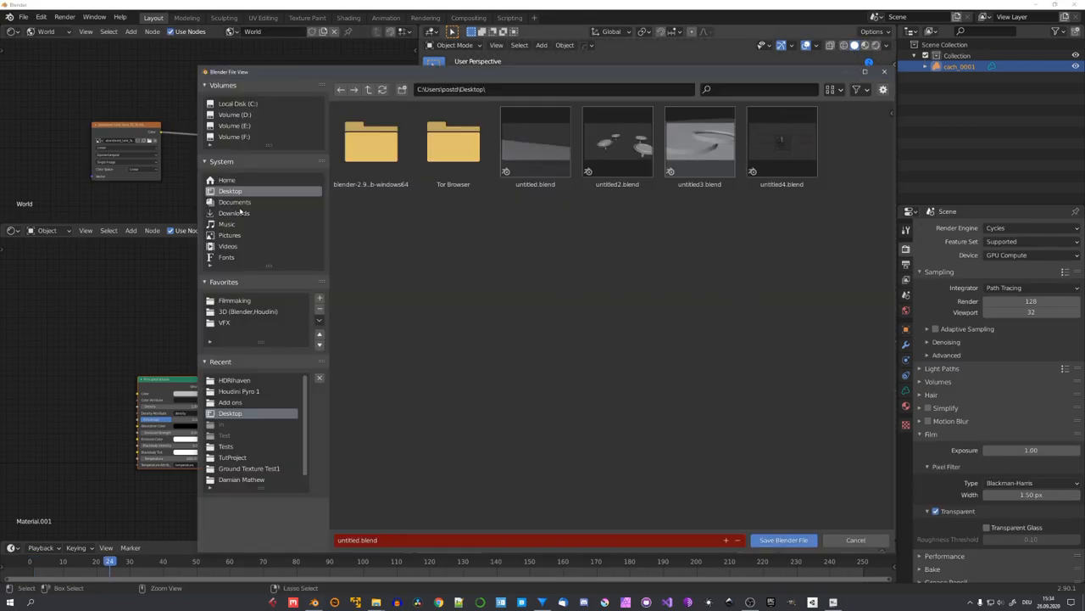
pyautogui.click(783, 540)
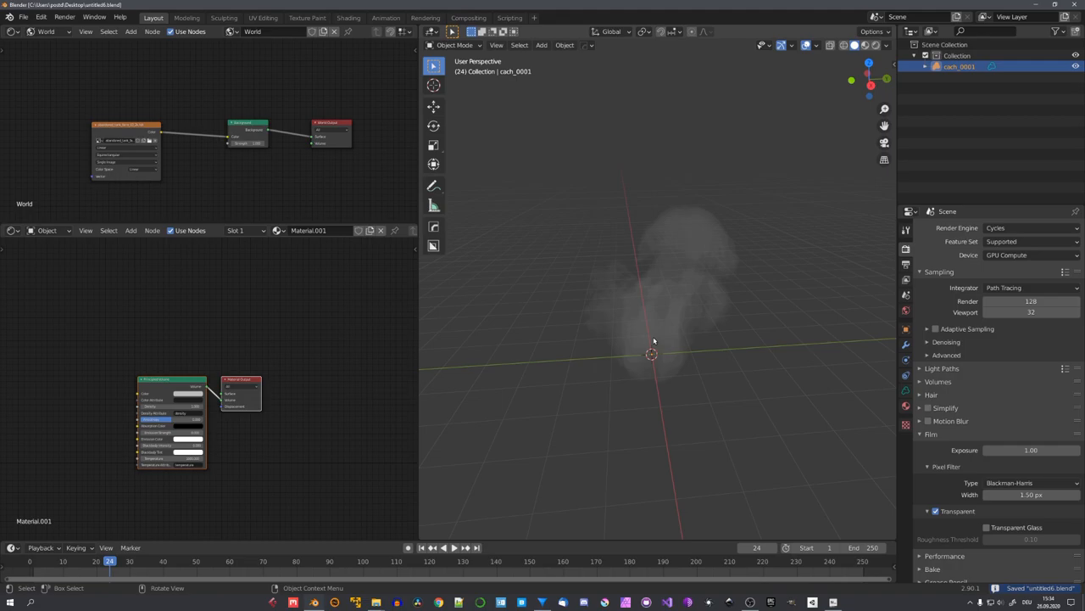
pyautogui.moveTo(629, 328)
pyautogui.write('a')
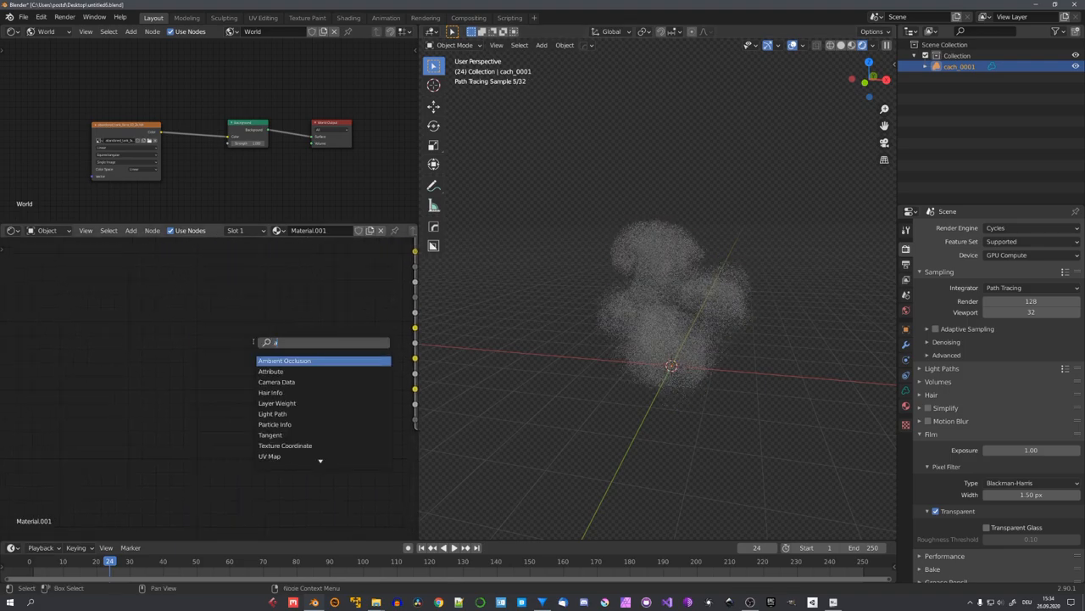
# Add a heat Attribute node and wire Blackbody colour into the Principled Volume emission.
pyautogui.click(284, 360)
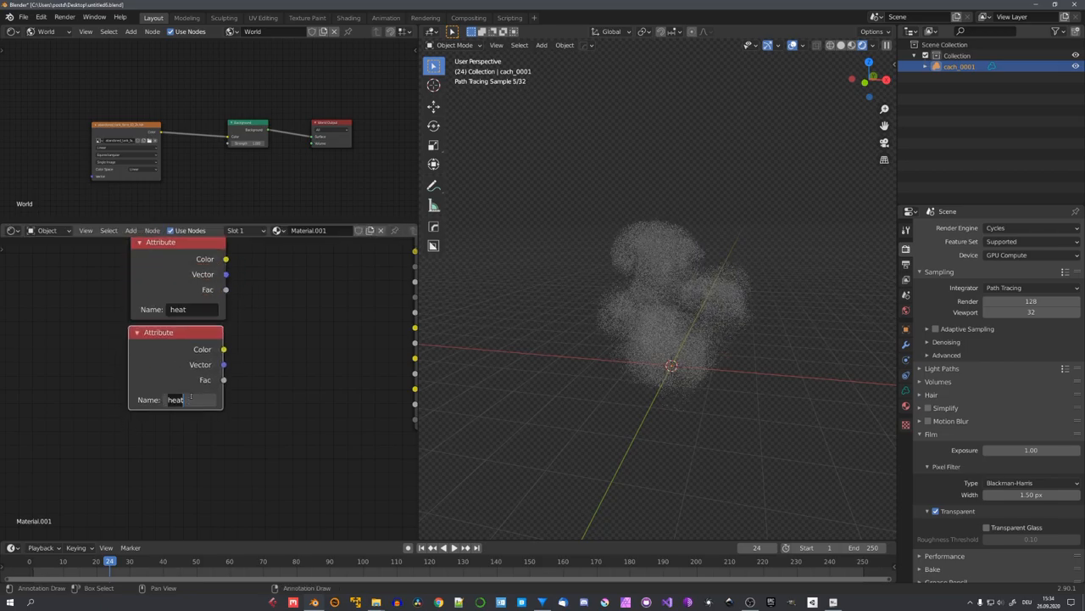
pyautogui.write('flames')
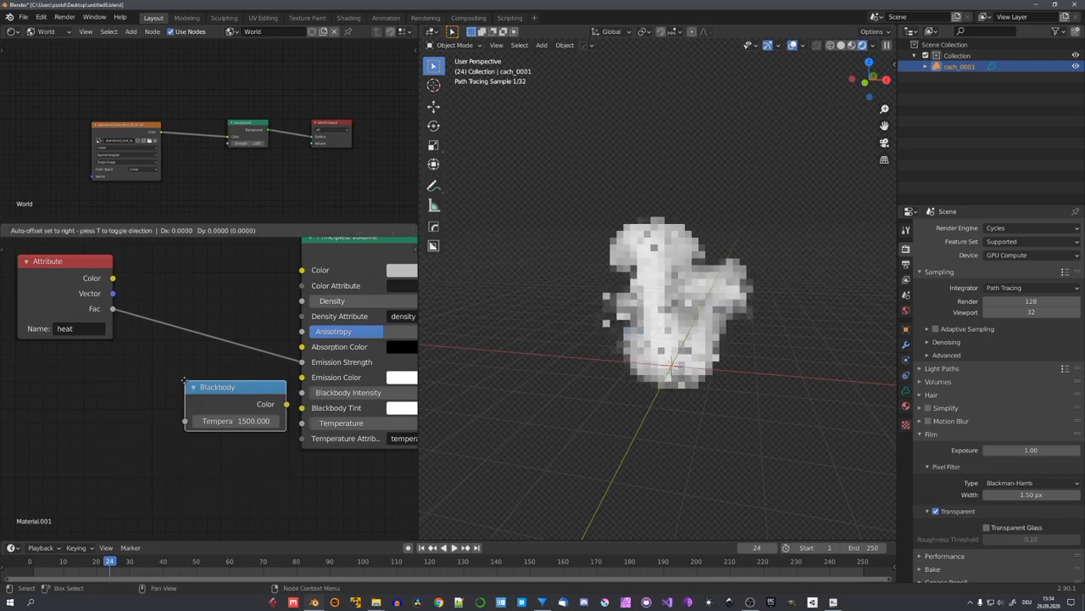
pyautogui.moveTo(217, 387); pyautogui.dragTo(178, 392)
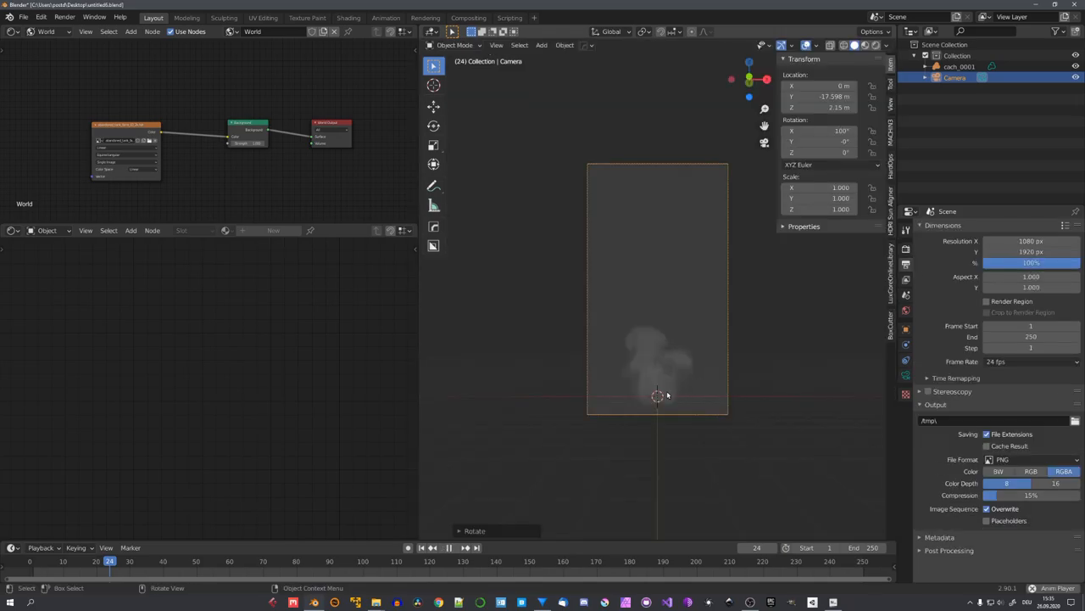
# Rotate the new 1080×1920 portrait camera so the smoke fills its view.
pyautogui.click(431, 547)
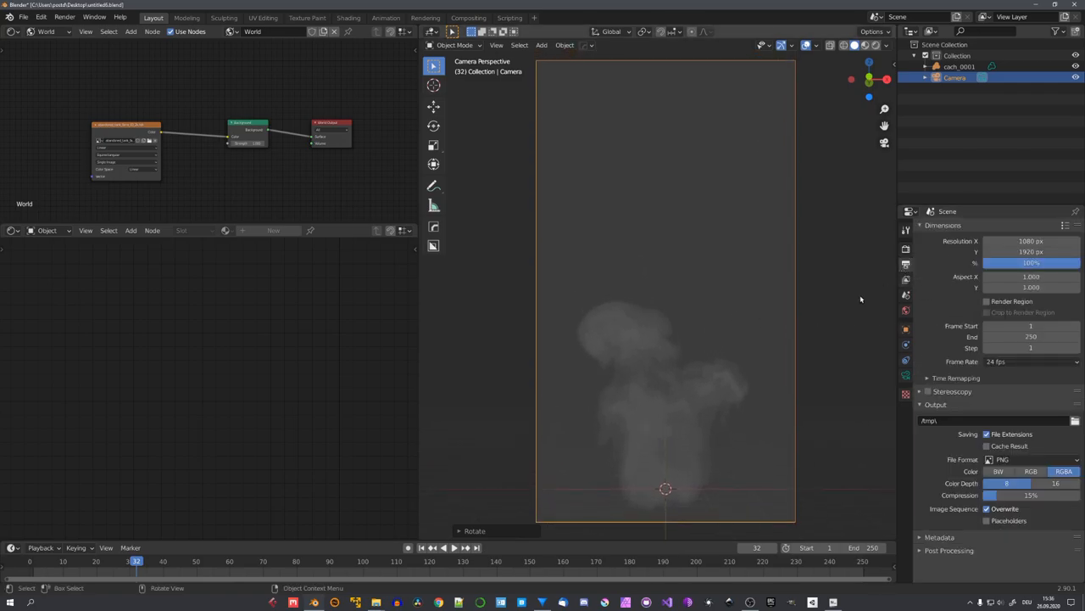
pyautogui.moveTo(1023, 268)
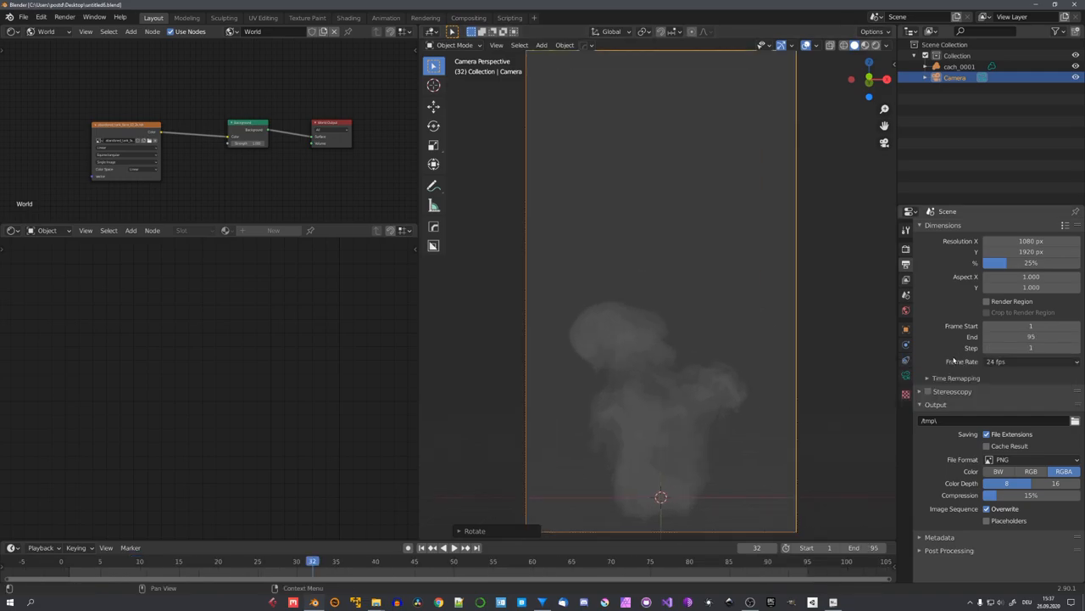
pyautogui.moveTo(1031, 347)
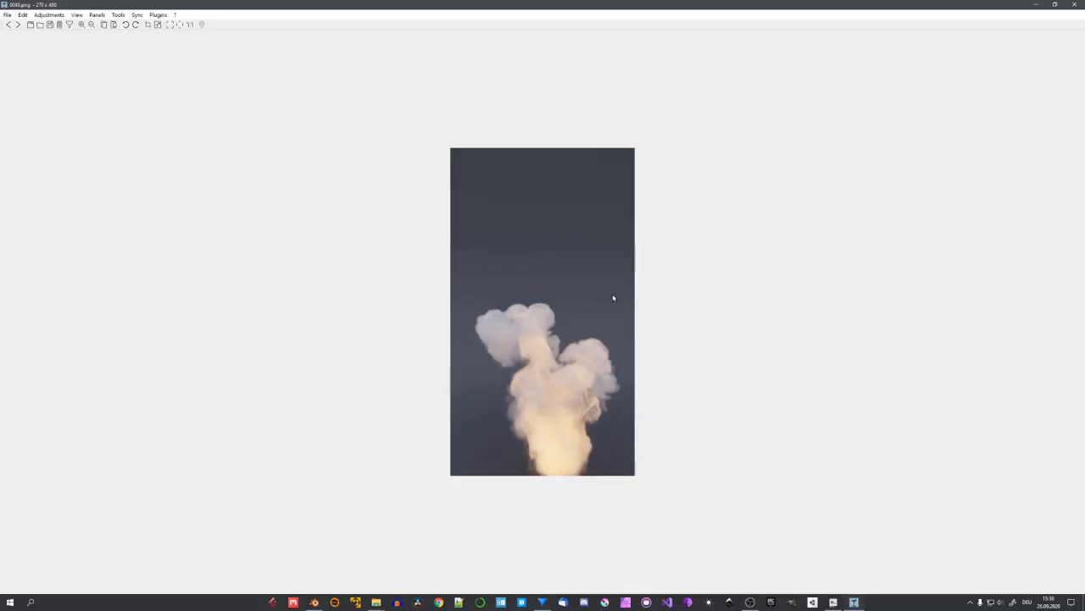
# Inspect a rendered PNG of the orange smoke plume in the image viewer.
pyautogui.click(17, 24)
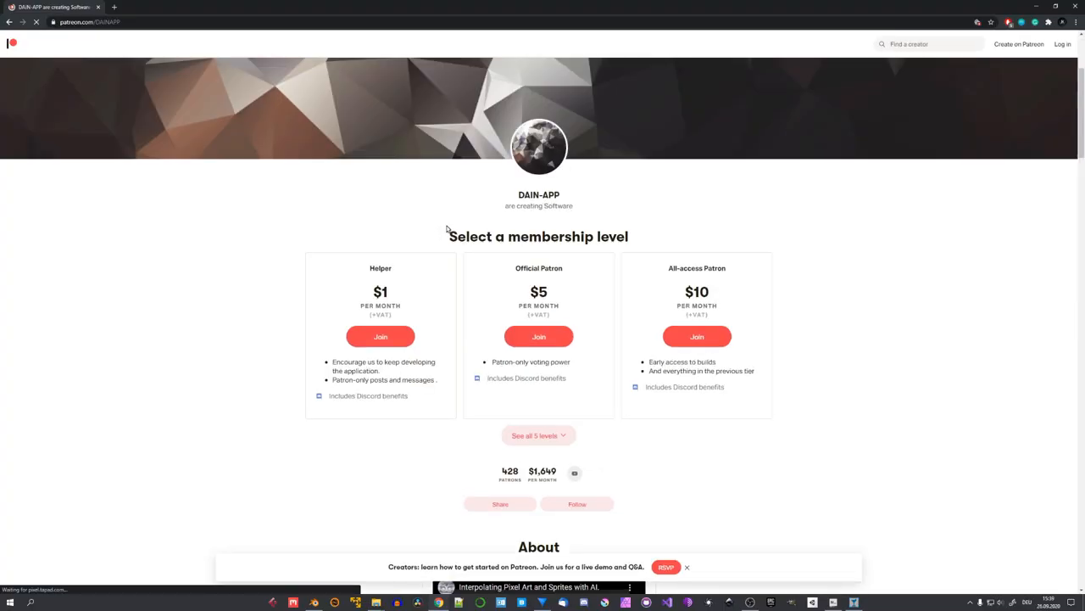
# Scroll the DAIN-APP Patreon feed to the DAIN_APP Alpha 0.41 MediaFire download post.
pyautogui.scroll(-3)
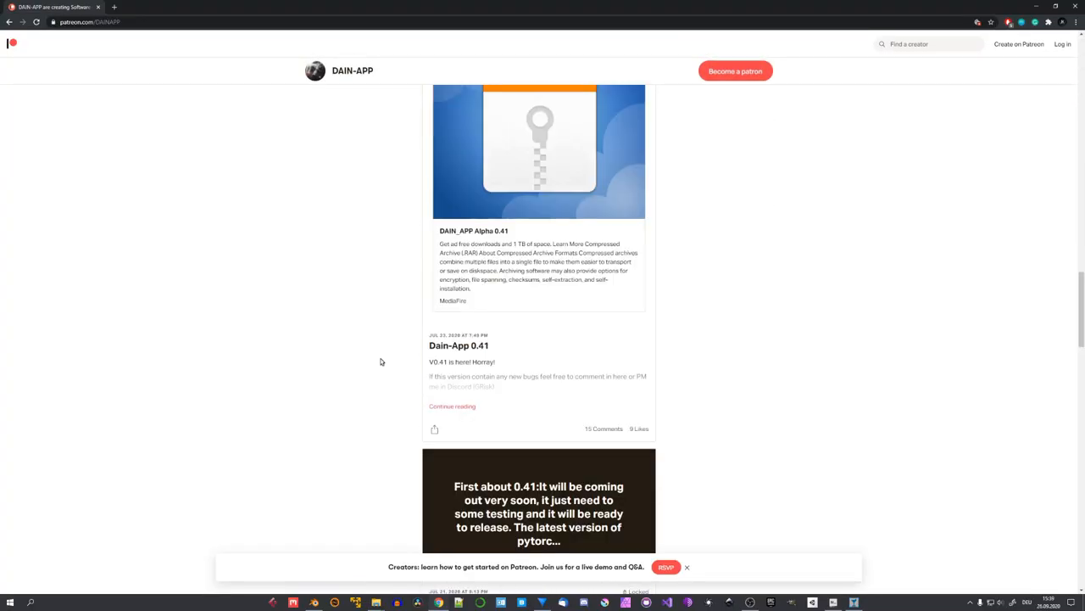
pyautogui.scroll(3)
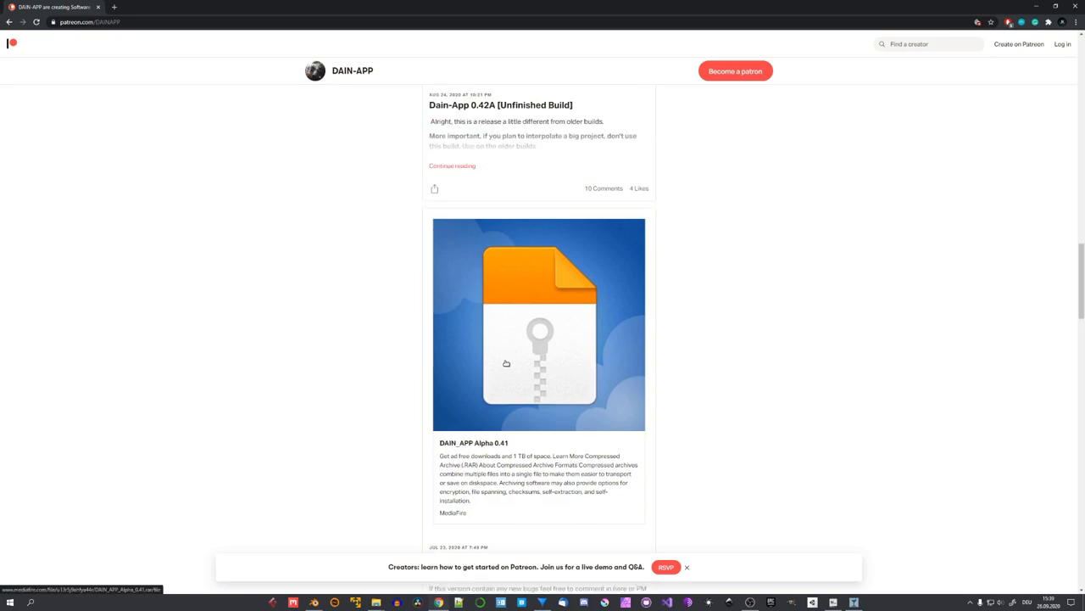
pyautogui.scroll(-3)
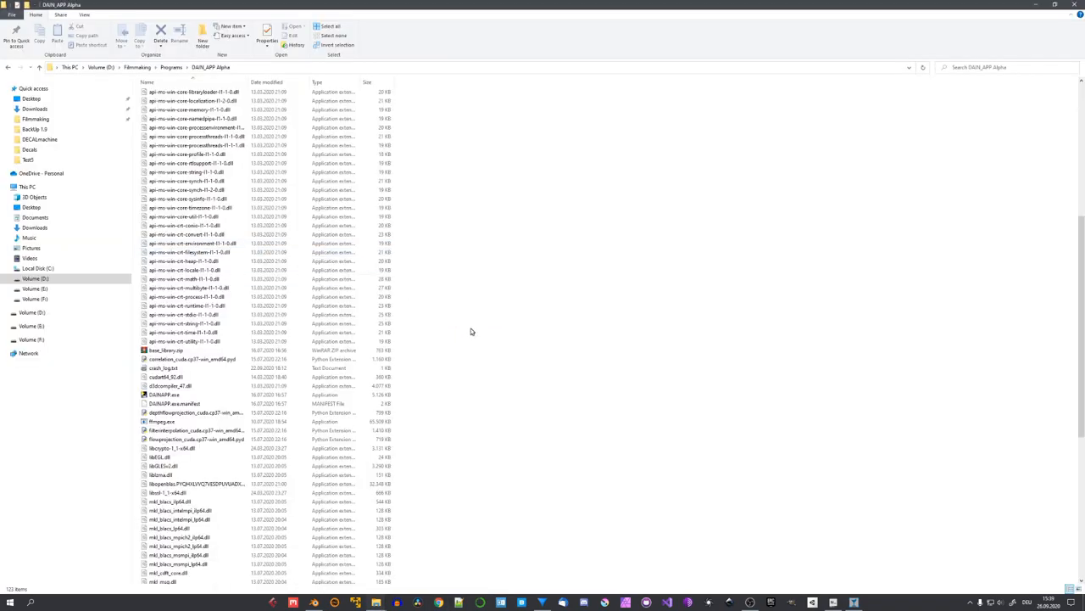
pyautogui.moveTo(170, 395)
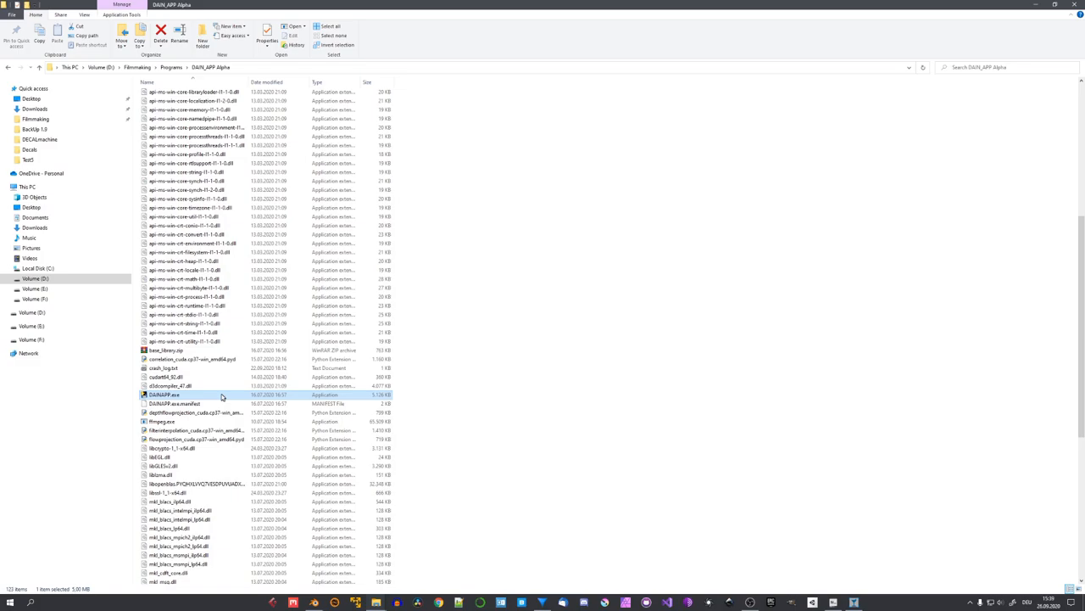
# Launch DAINAPP.exe from the DAIN_APP Alpha folder.
pyautogui.doubleClick(164, 395)
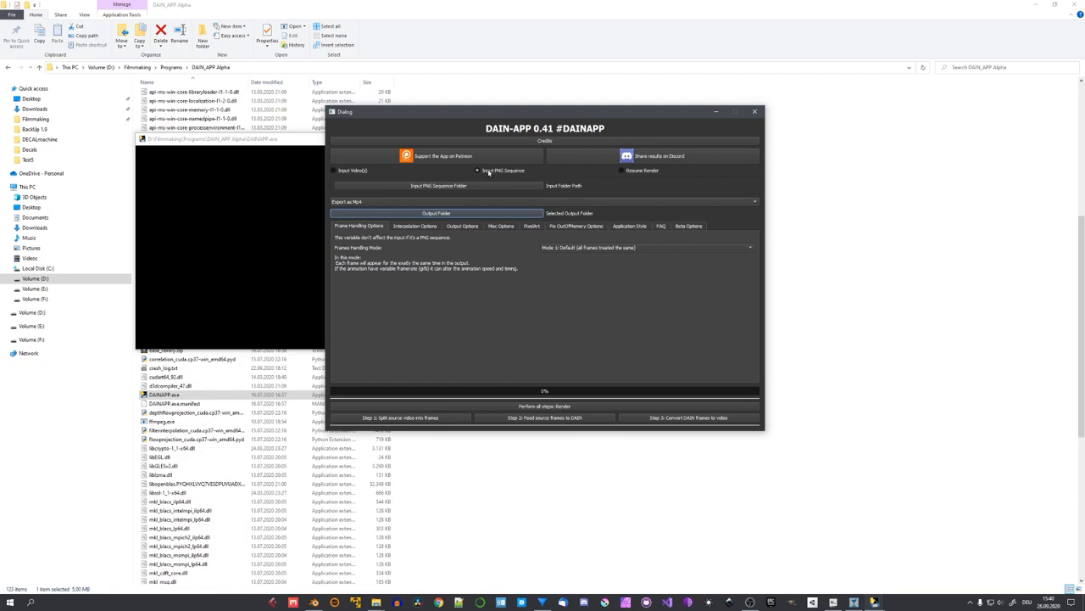
pyautogui.moveTo(464, 188)
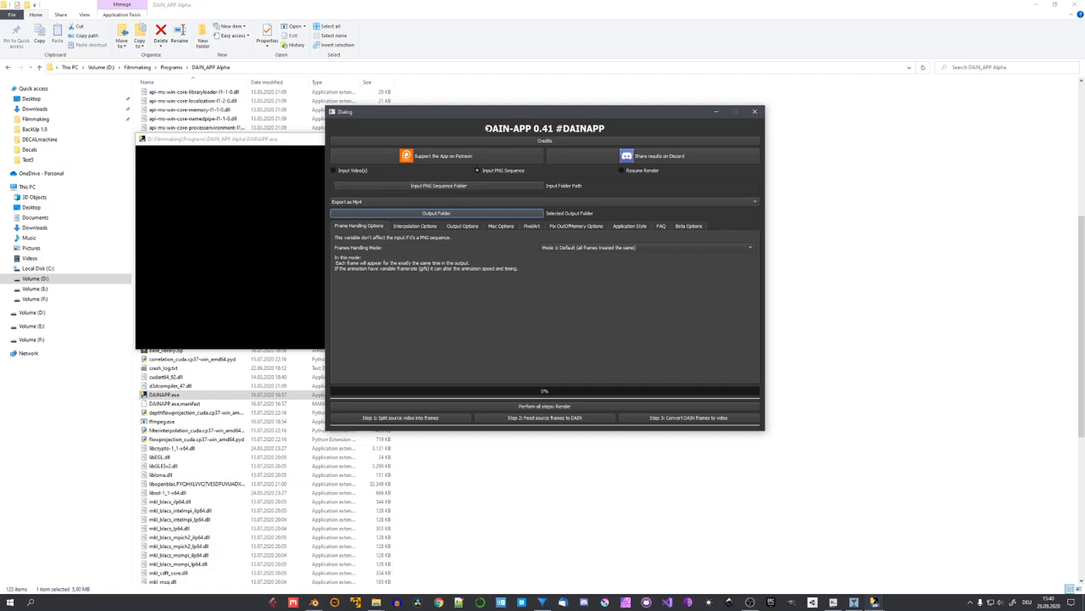
# Choose Input PNG Sequence and set Interpolate 4x in the Interpolation Options.
pyautogui.click(396, 202)
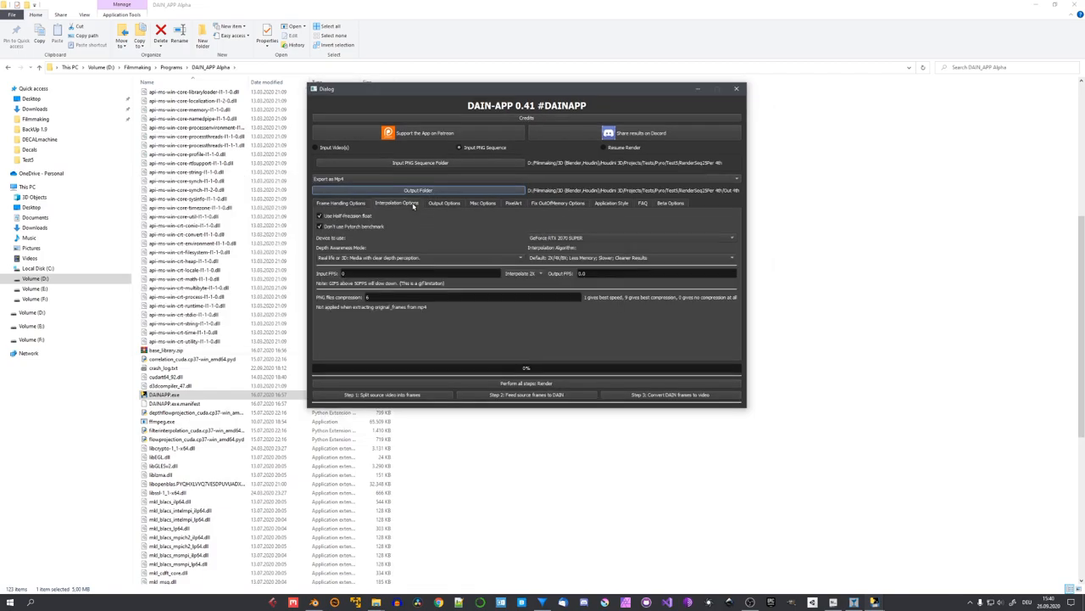
pyautogui.moveTo(395, 227)
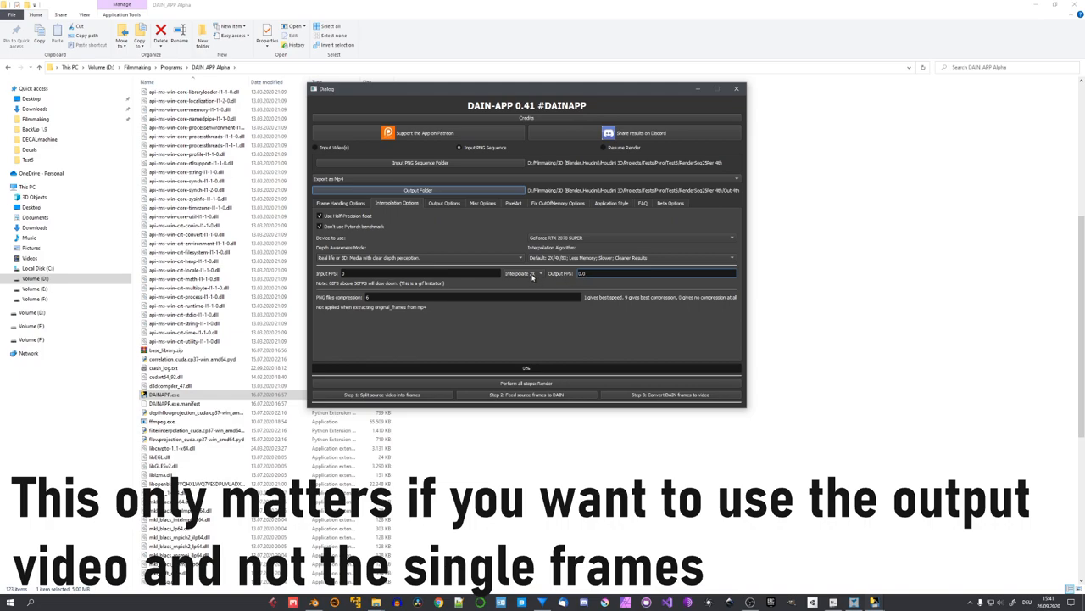
pyautogui.click(522, 273)
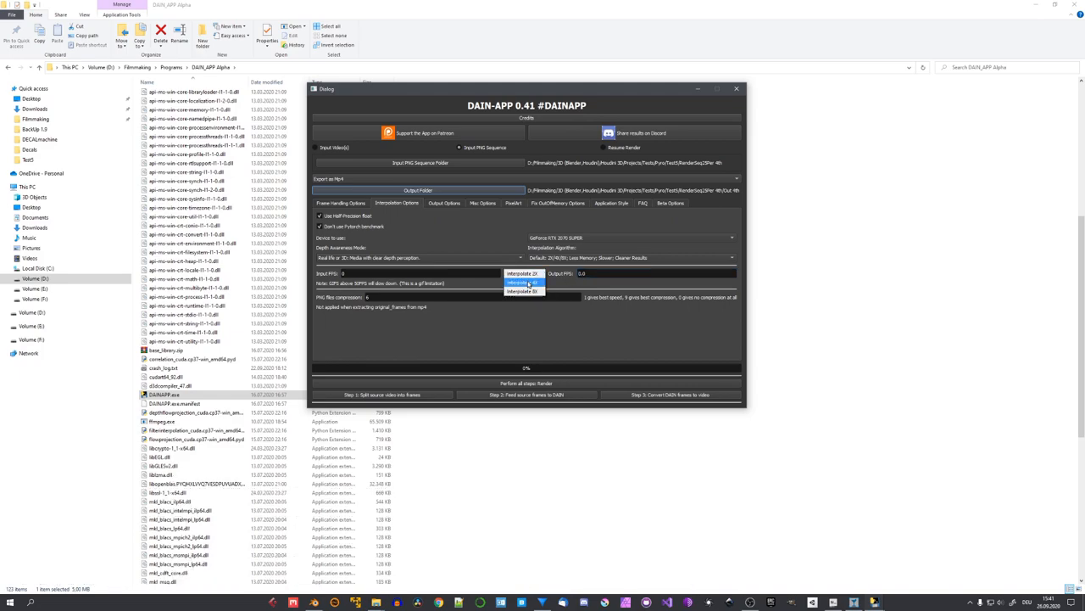
pyautogui.click(524, 282)
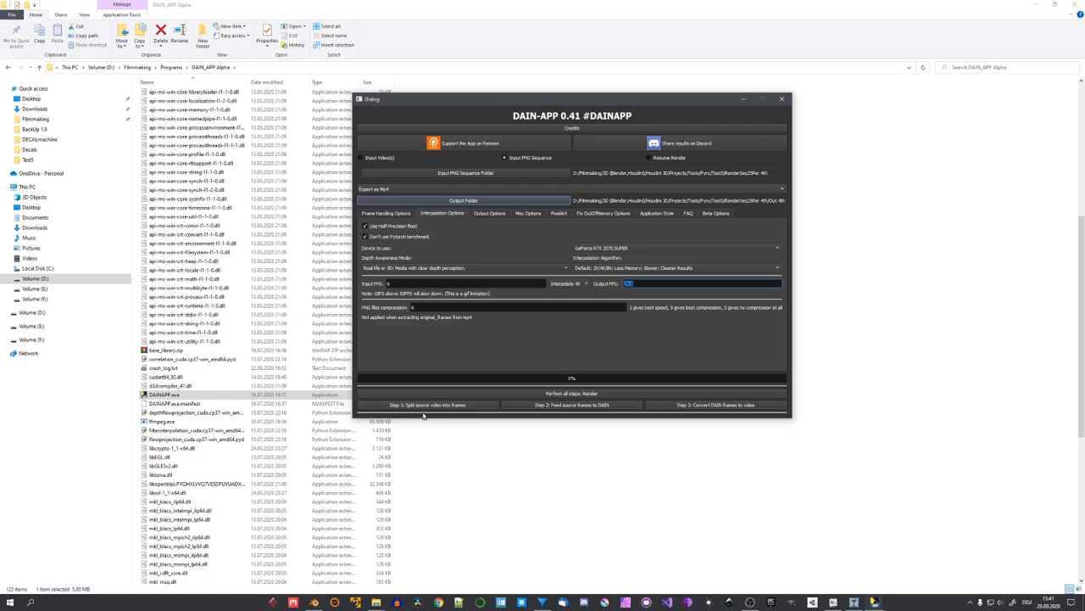
pyautogui.moveTo(583, 336)
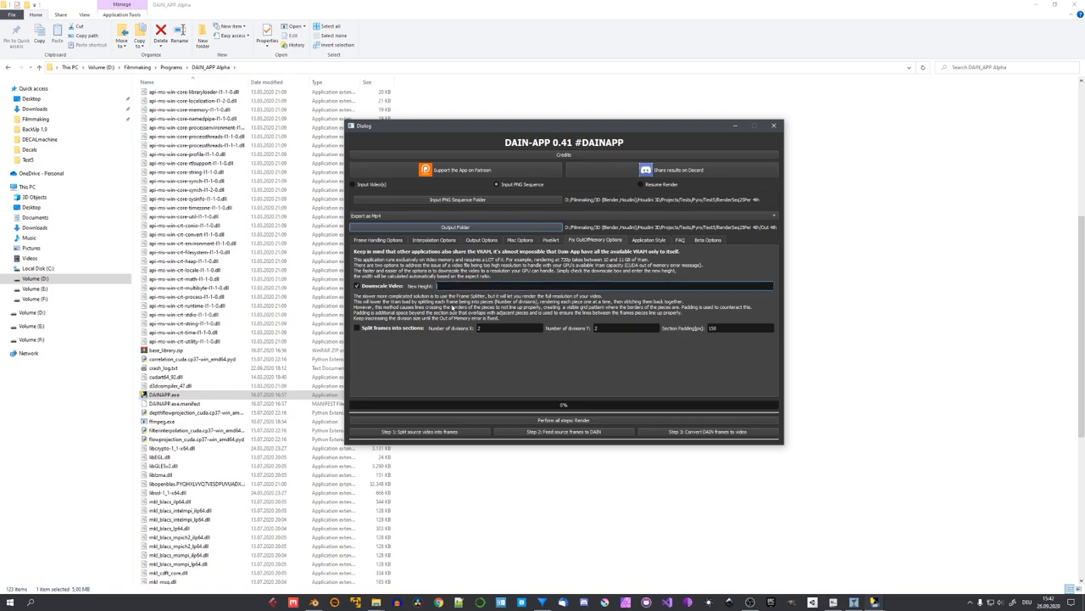
# Browse the RenderSeq25Per 4th output folder into interpolated_frames showing the 92 smoke PNGs.
pyautogui.click(772, 125)
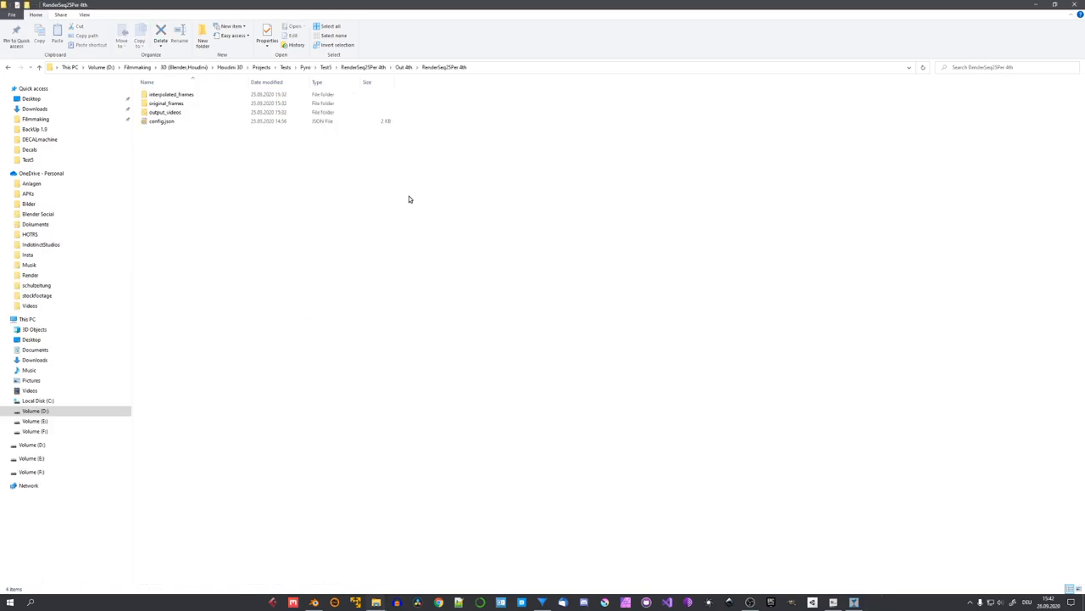
pyautogui.click(161, 121)
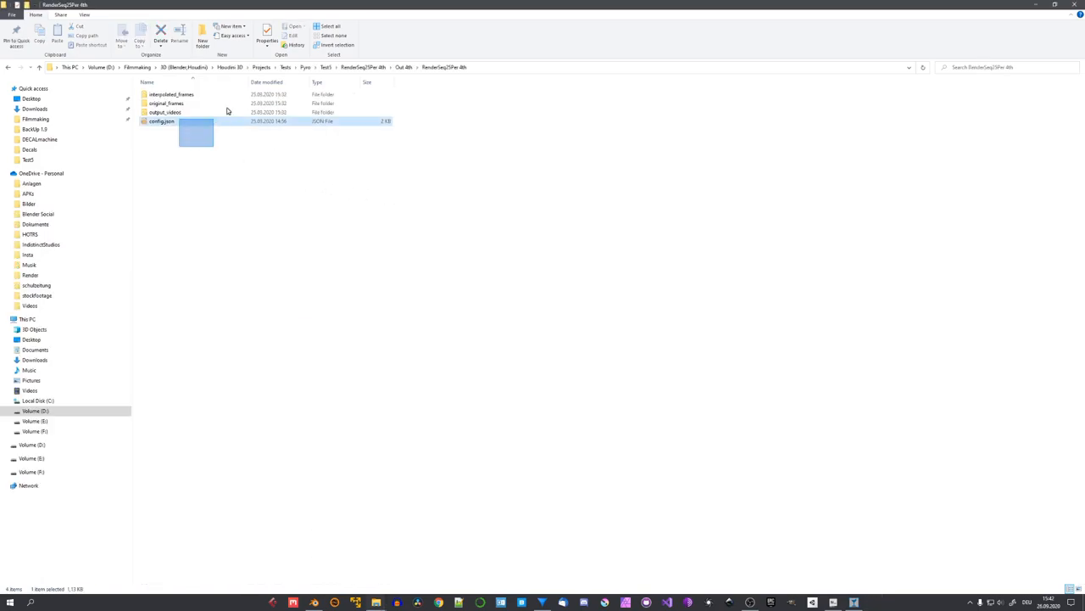
pyautogui.click(166, 102)
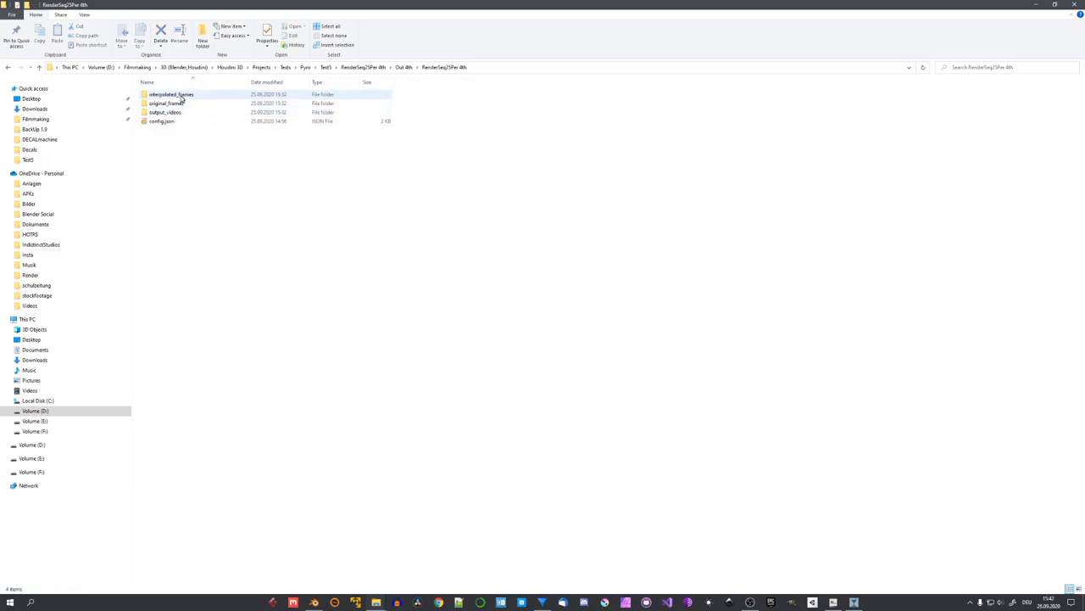
pyautogui.doubleClick(171, 94)
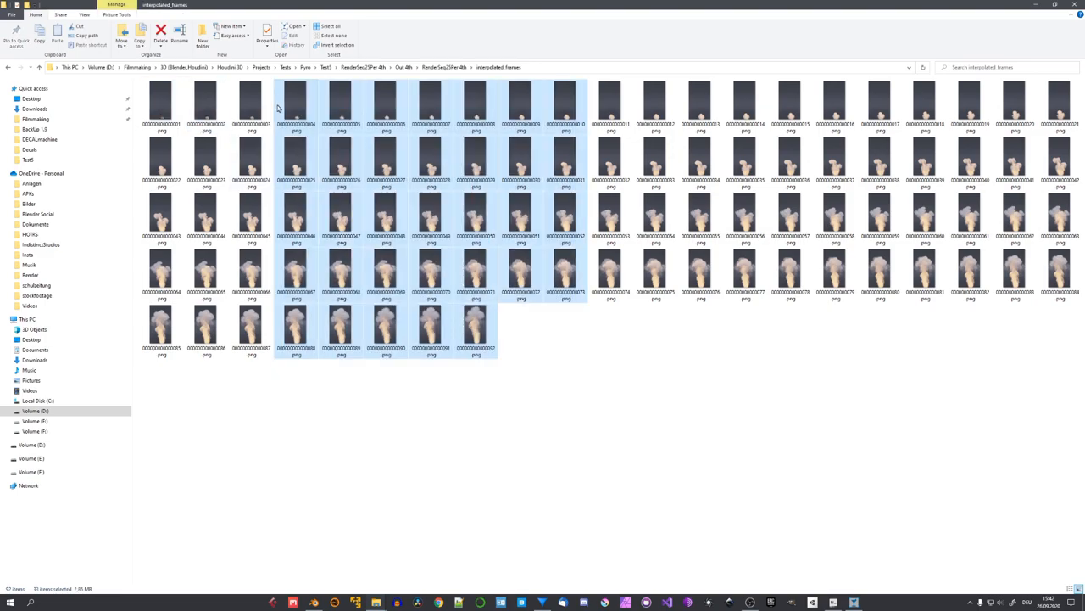
pyautogui.click(373, 178)
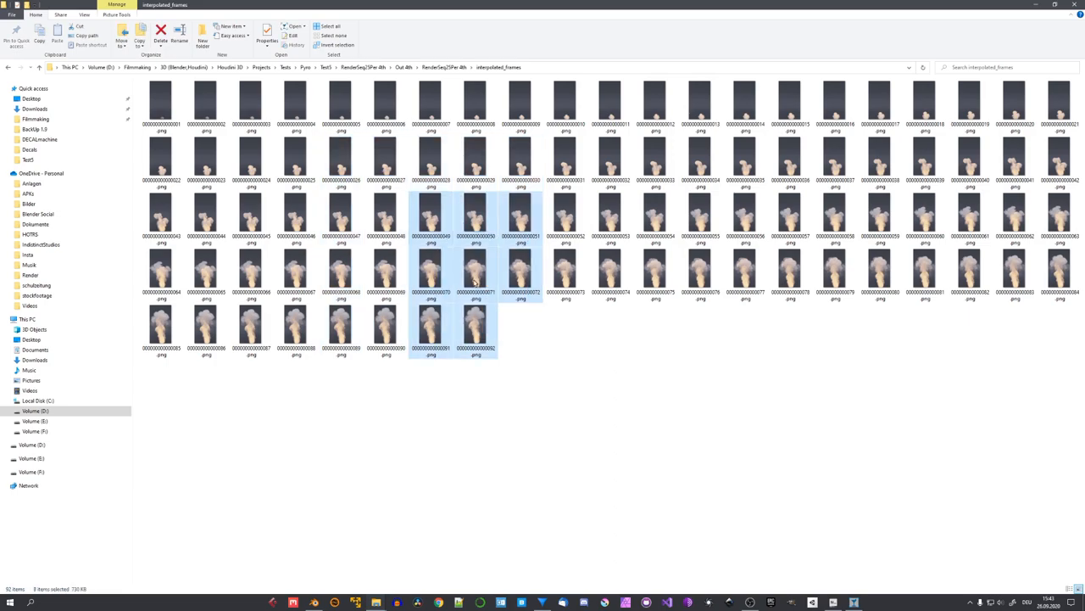
pyautogui.click(523, 319)
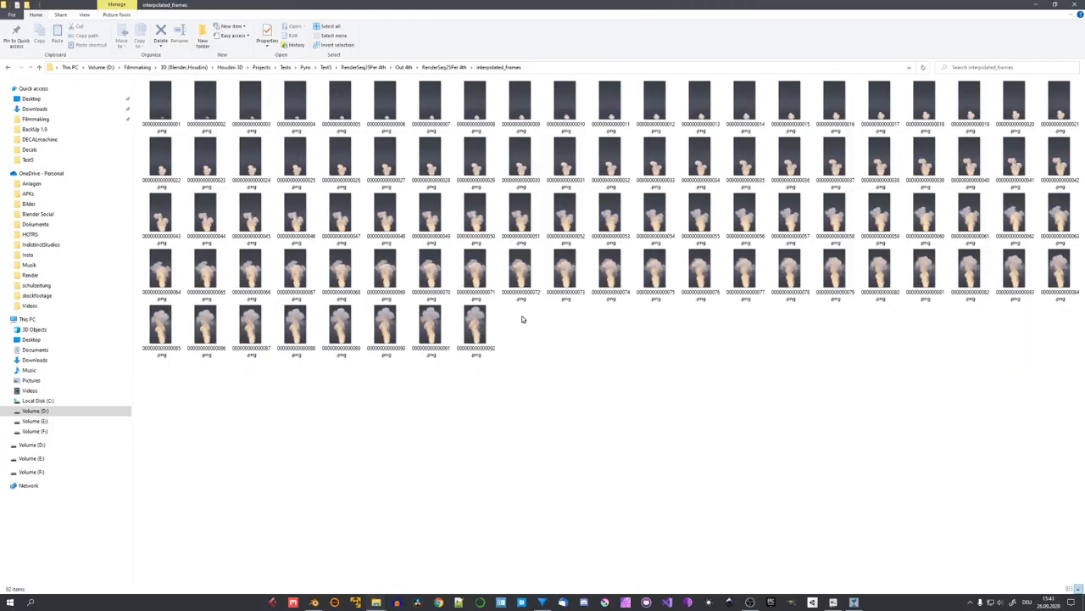